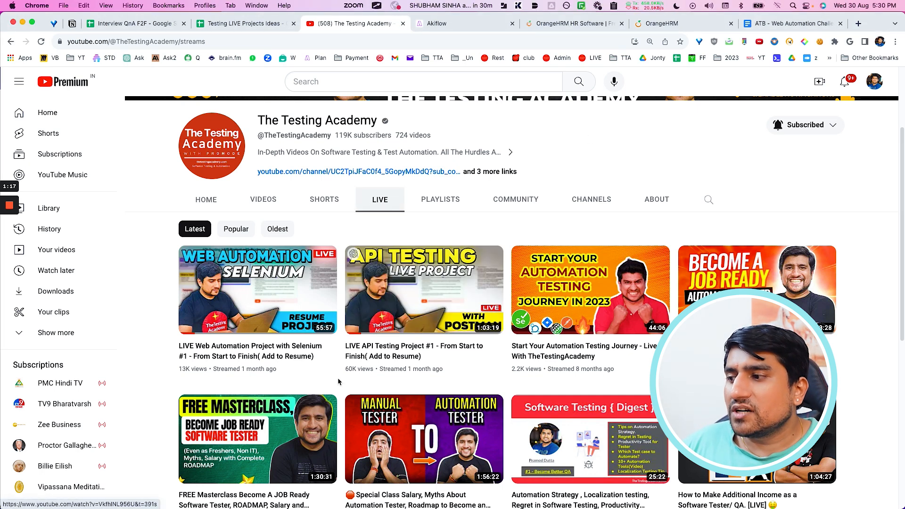
mouse_move(423, 289)
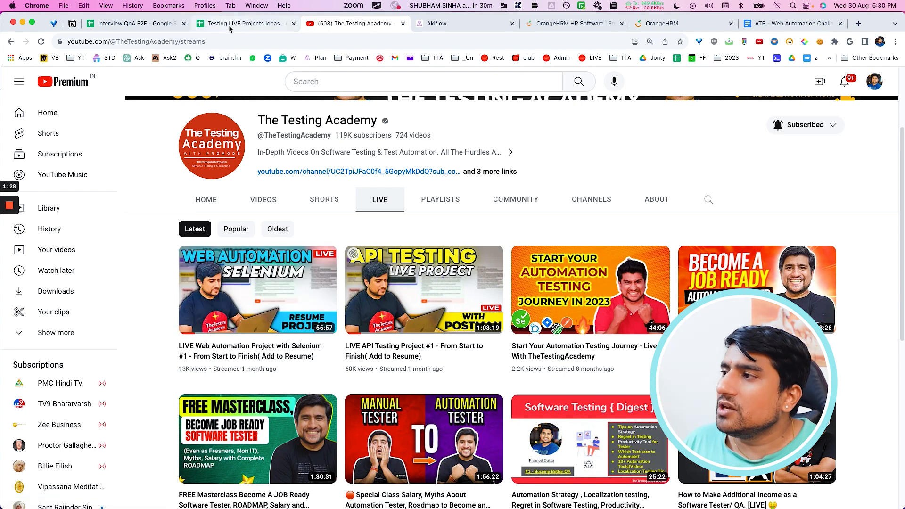
- Open the OpenCart demo store link from cell C2 in a new tab and return to the sheet
left_click(242, 24)
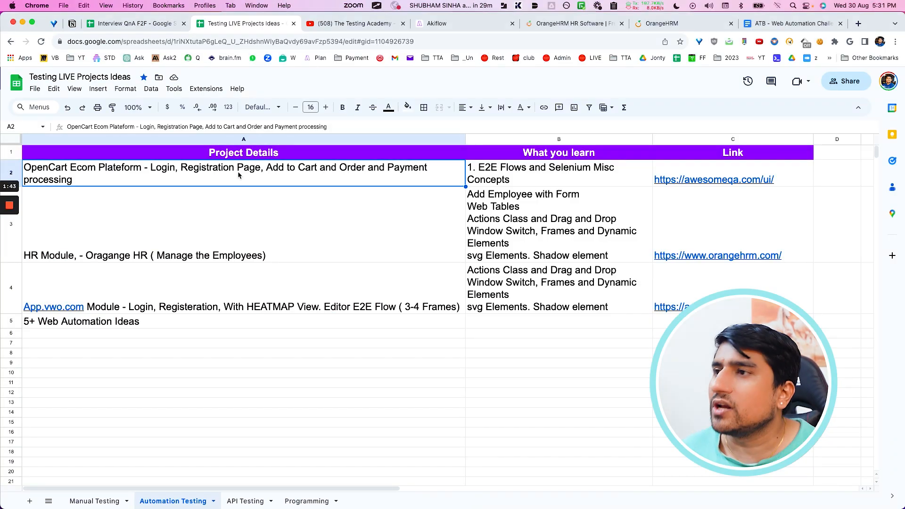
mouse_move(762, 180)
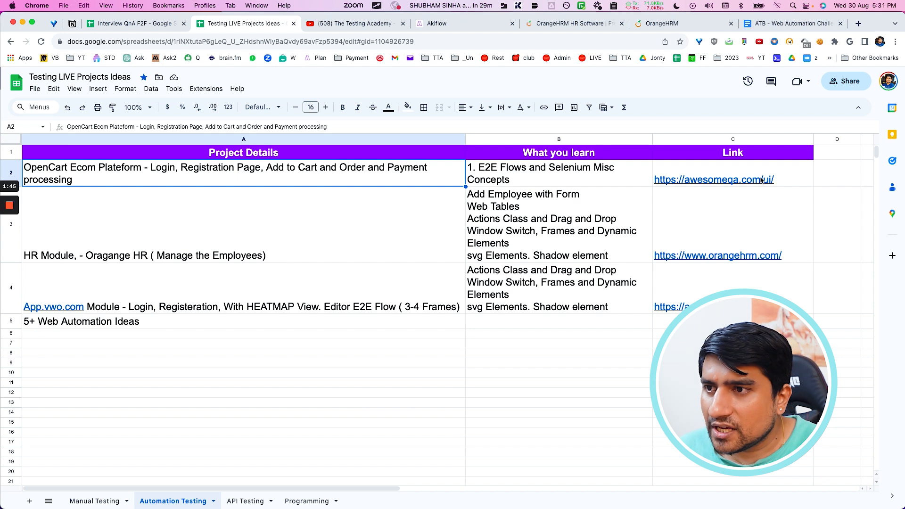
left_click(714, 179)
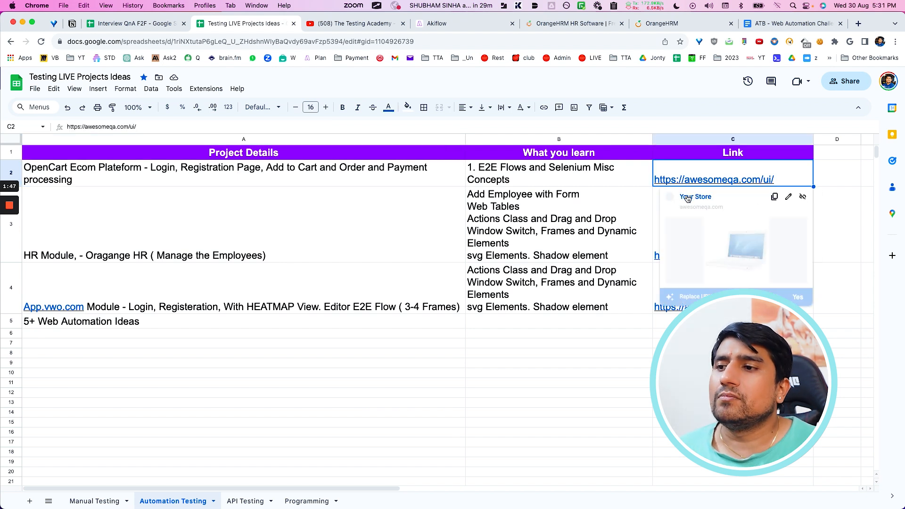
left_click(712, 179)
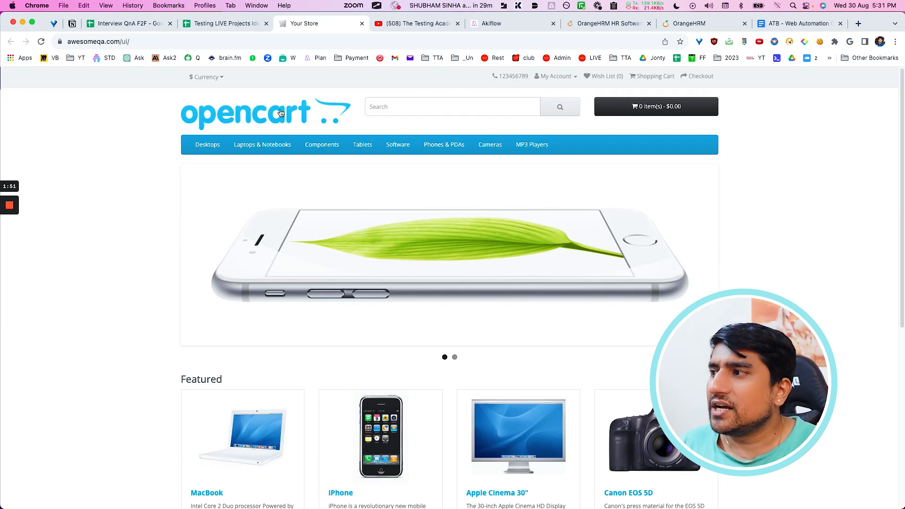
left_click(224, 23)
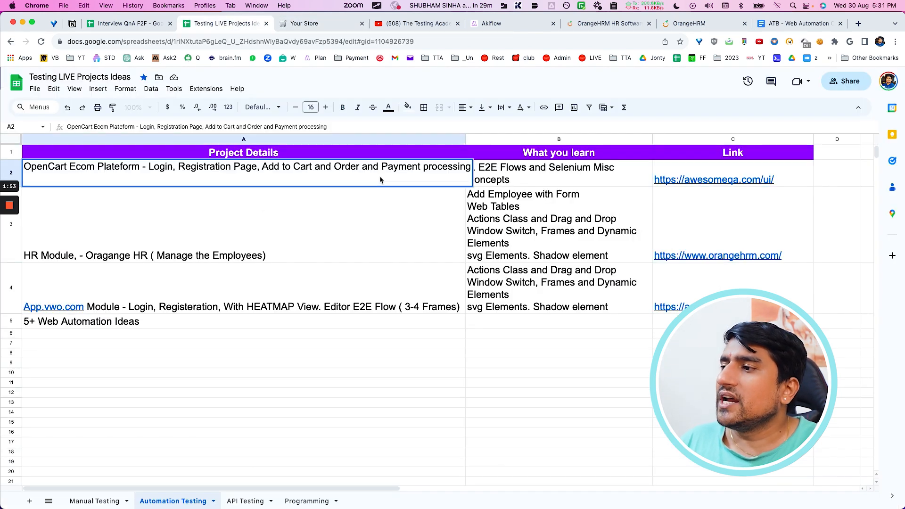